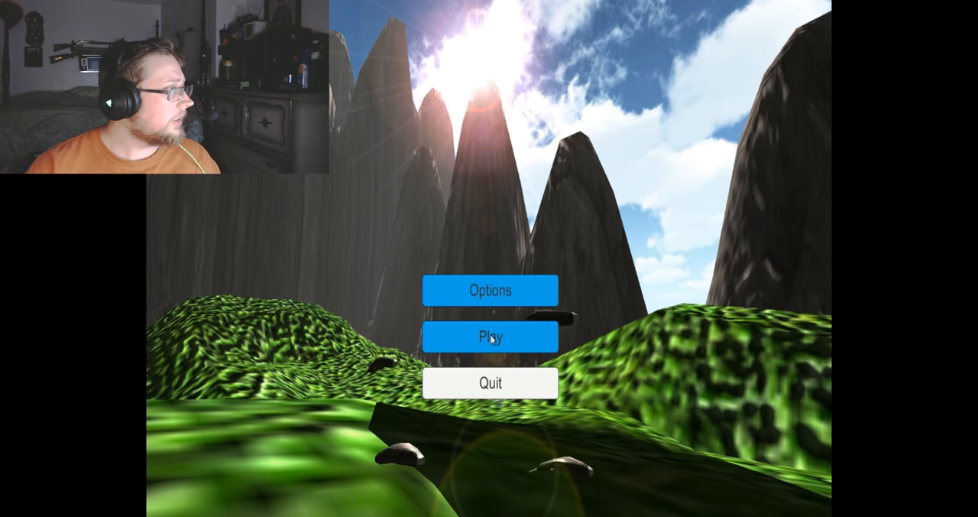
- Start the game from the main menu via Play
click(490, 336)
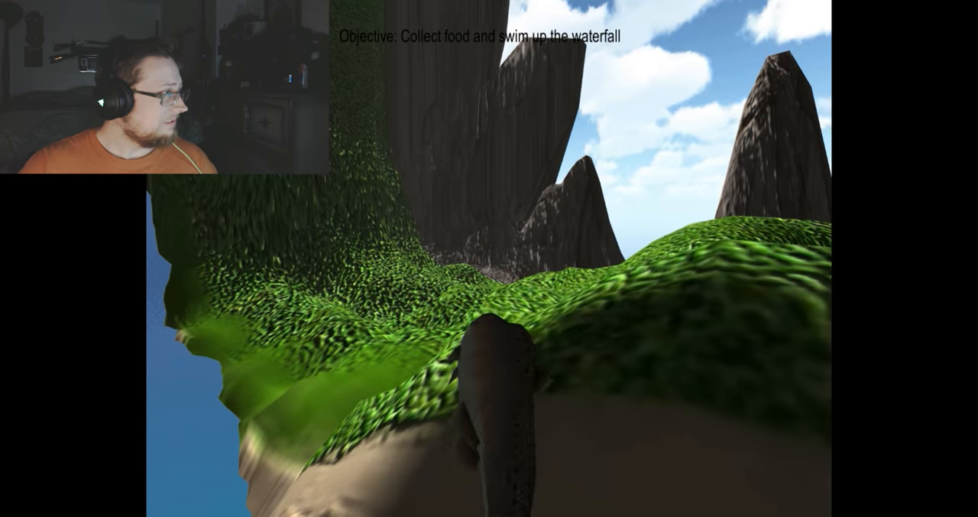
mouse_move(489, 268)
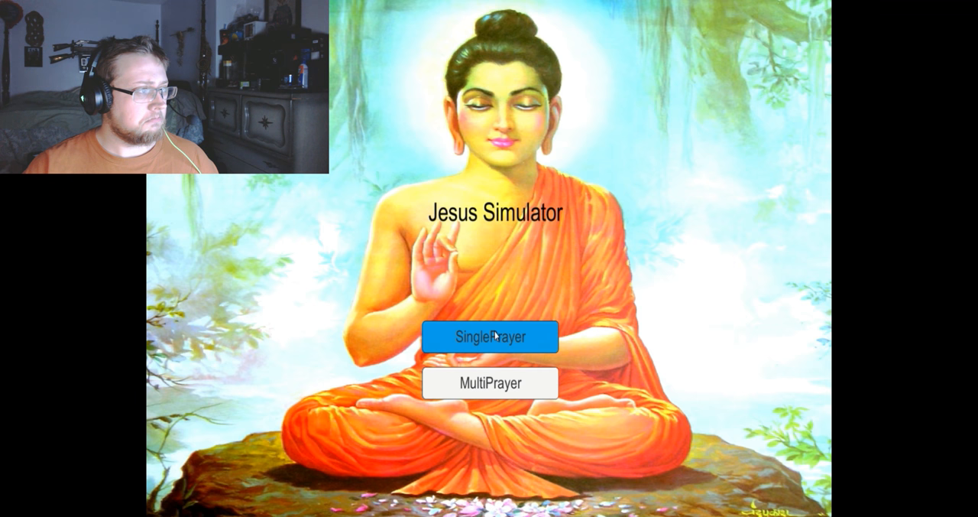
- Start level two as a solo player via SinglePrayer on the Jesus Simulator menu
click(489, 336)
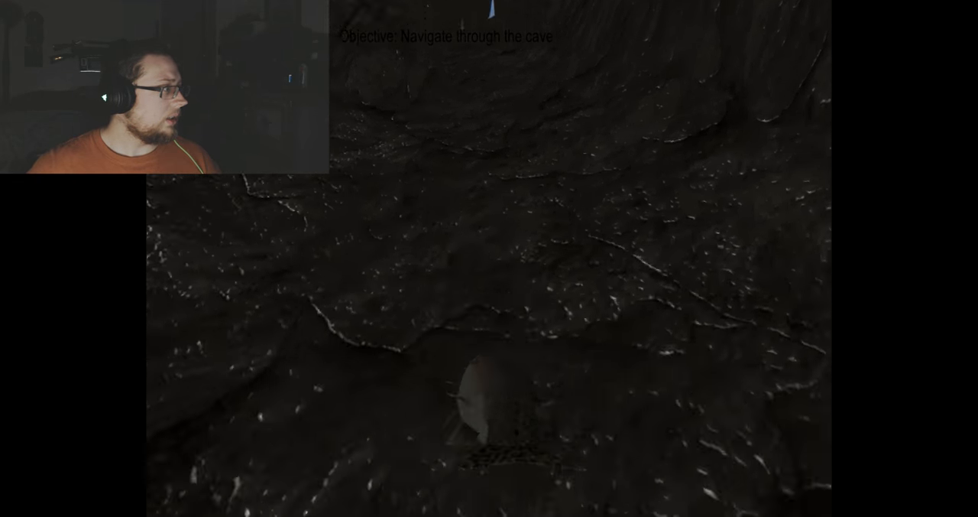
mouse_move(489, 267)
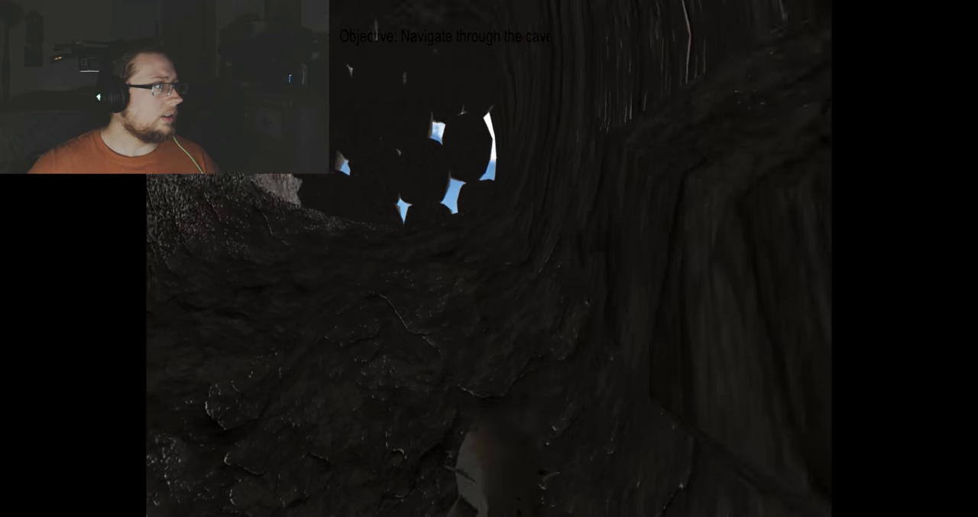
mouse_move(489, 268)
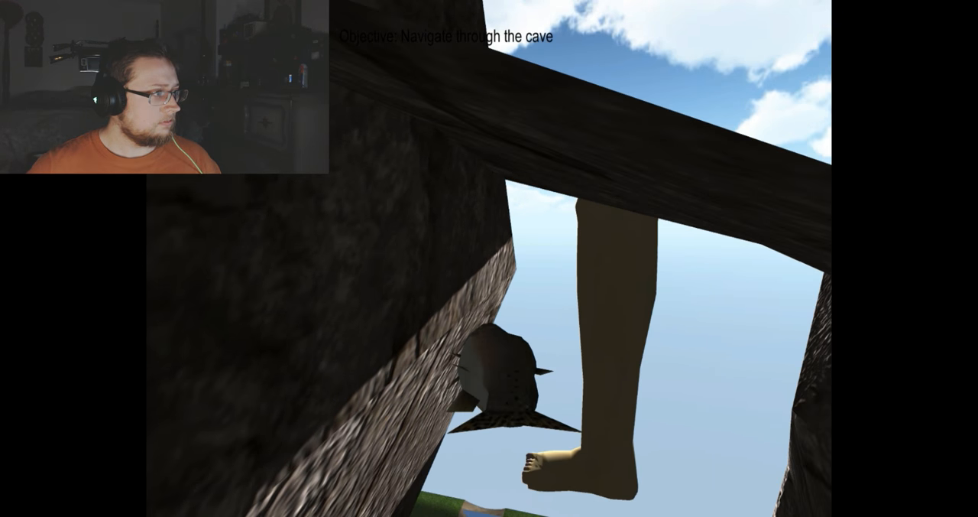
mouse_move(489, 267)
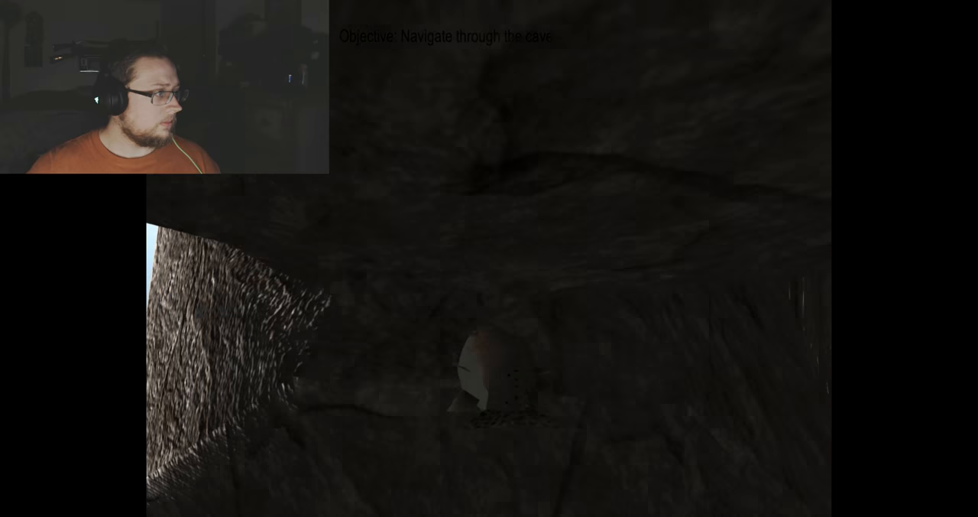